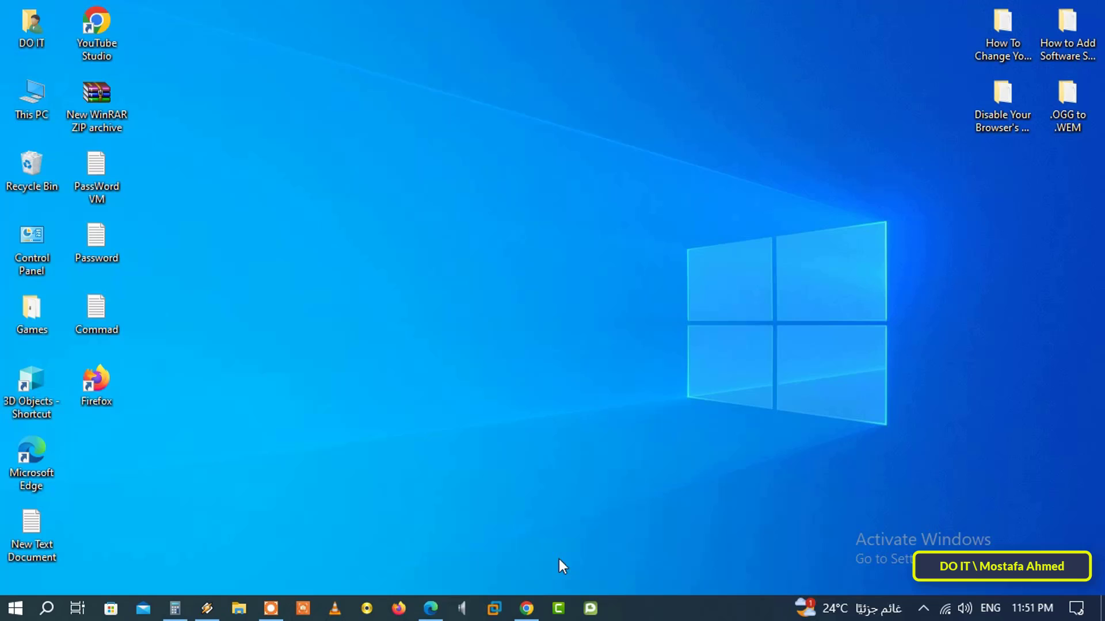
Launch Edge and reach the Edge Add-ons website from the Extensions panel.
click(429, 608)
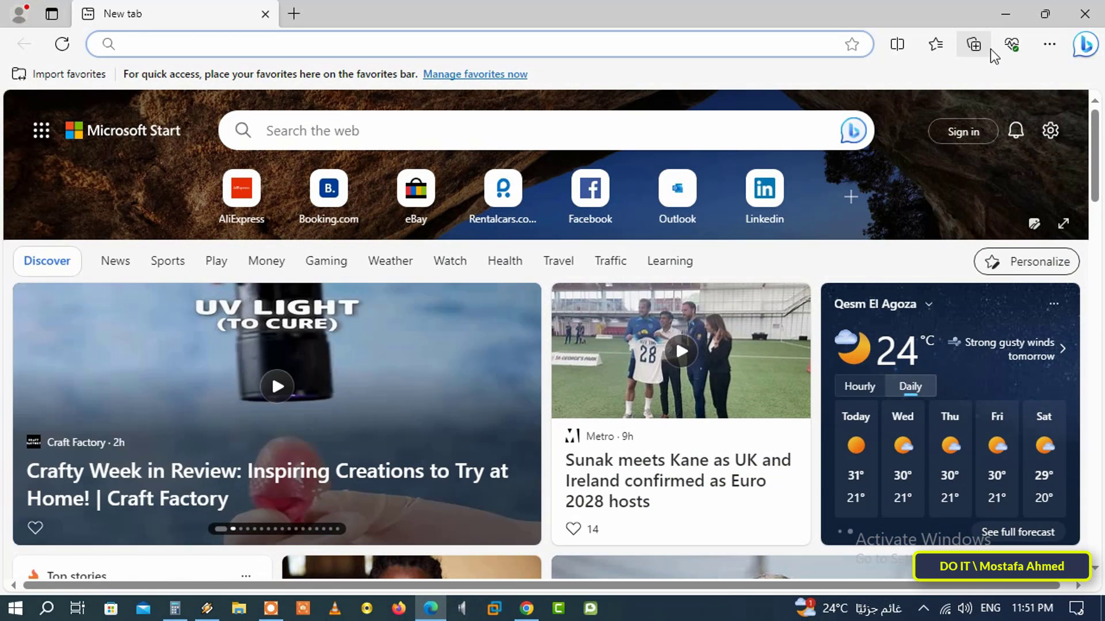
click(1049, 44)
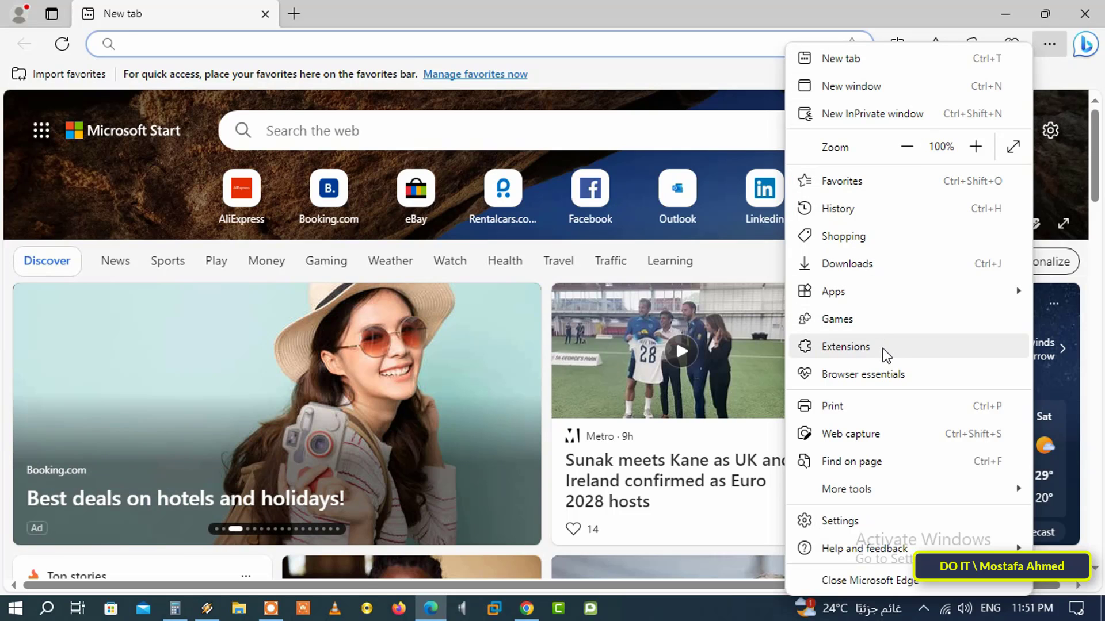
click(845, 347)
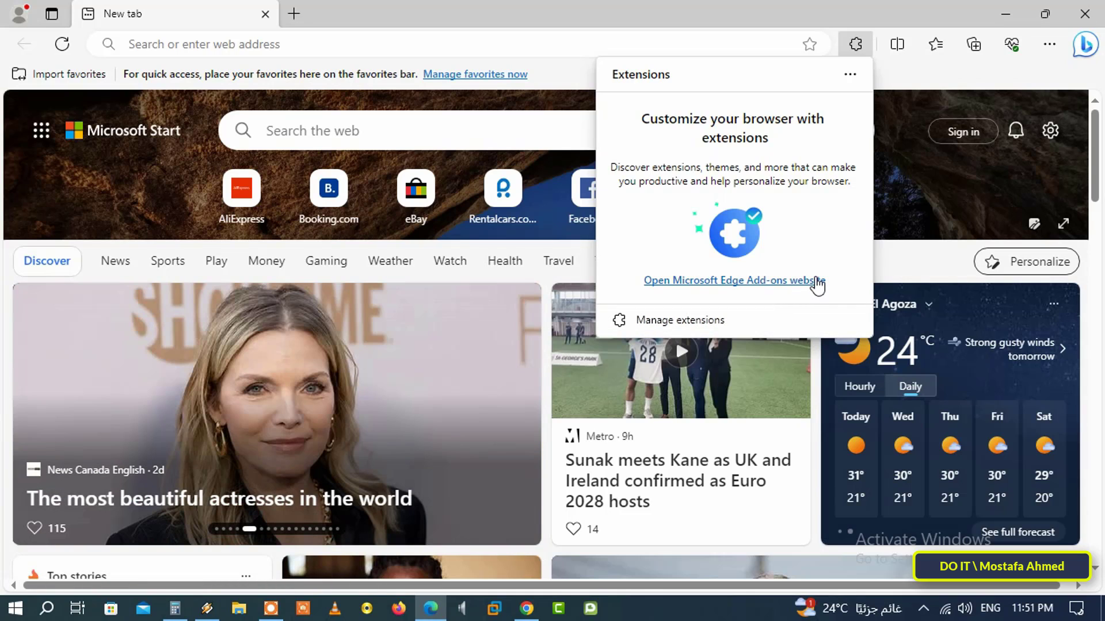
click(734, 280)
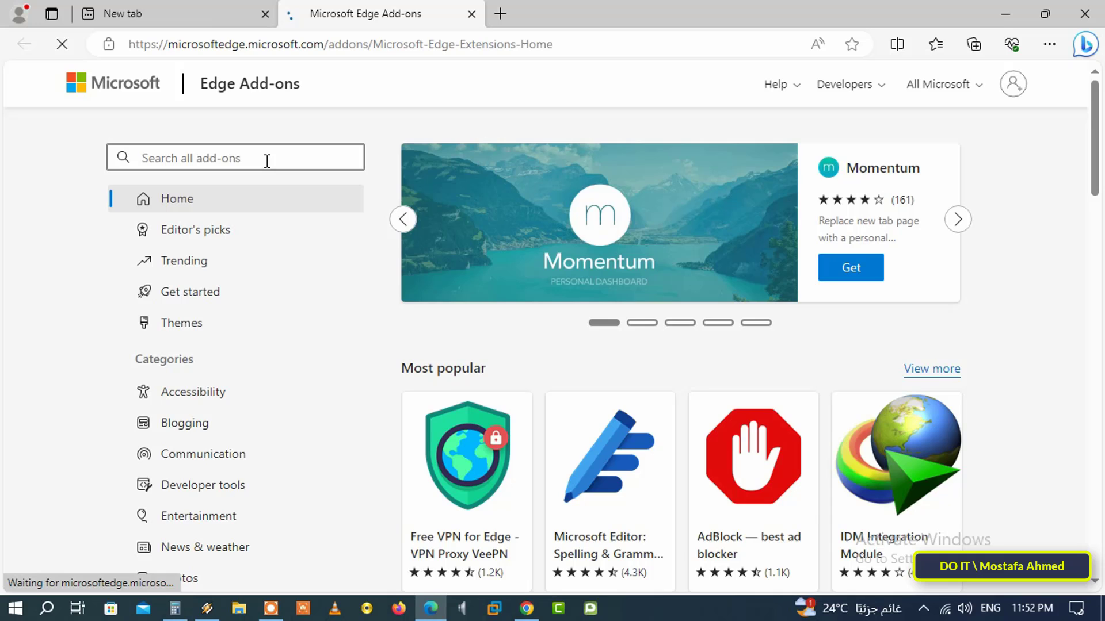
Search the store for 'brow' and add 'Browser Lock | Lock Your Browser' to Edge.
text(browser lock)
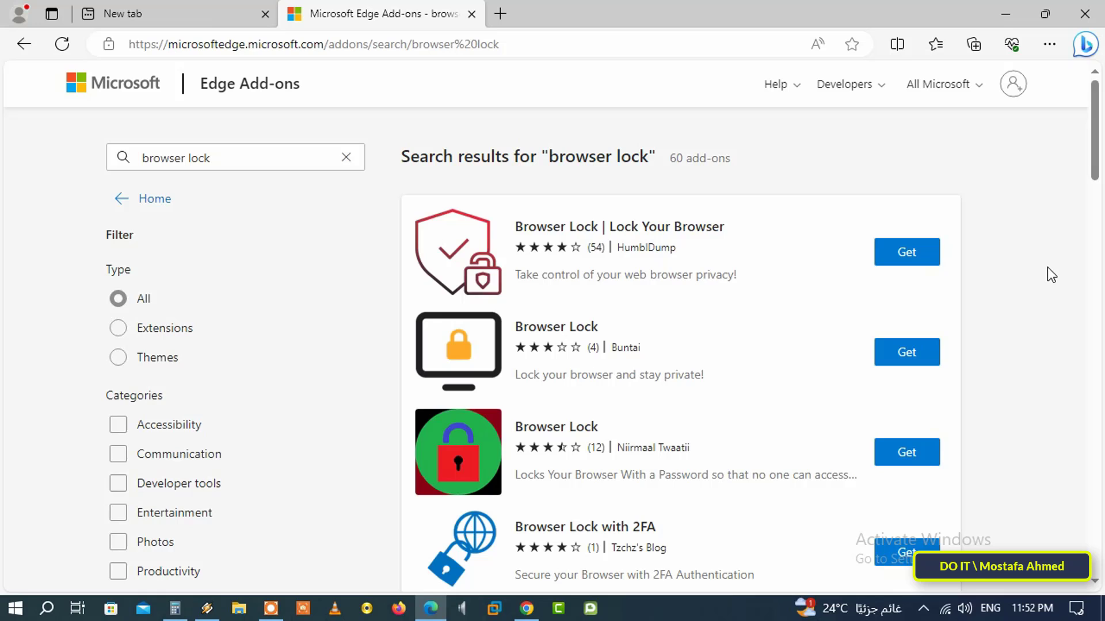
mouse_move(582, 241)
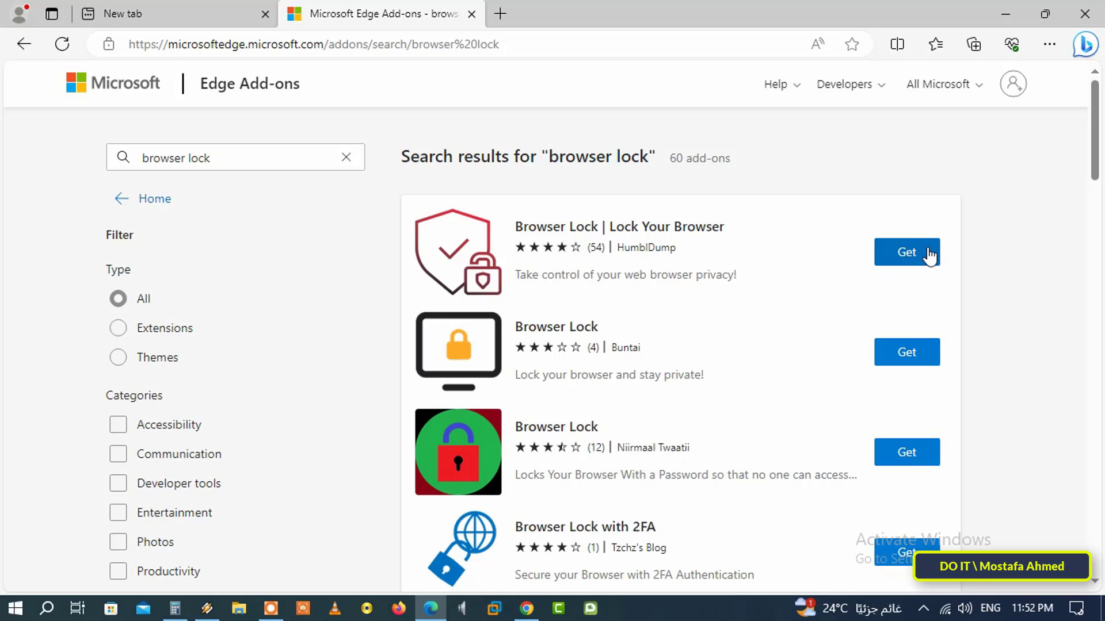
mouse_move(929, 262)
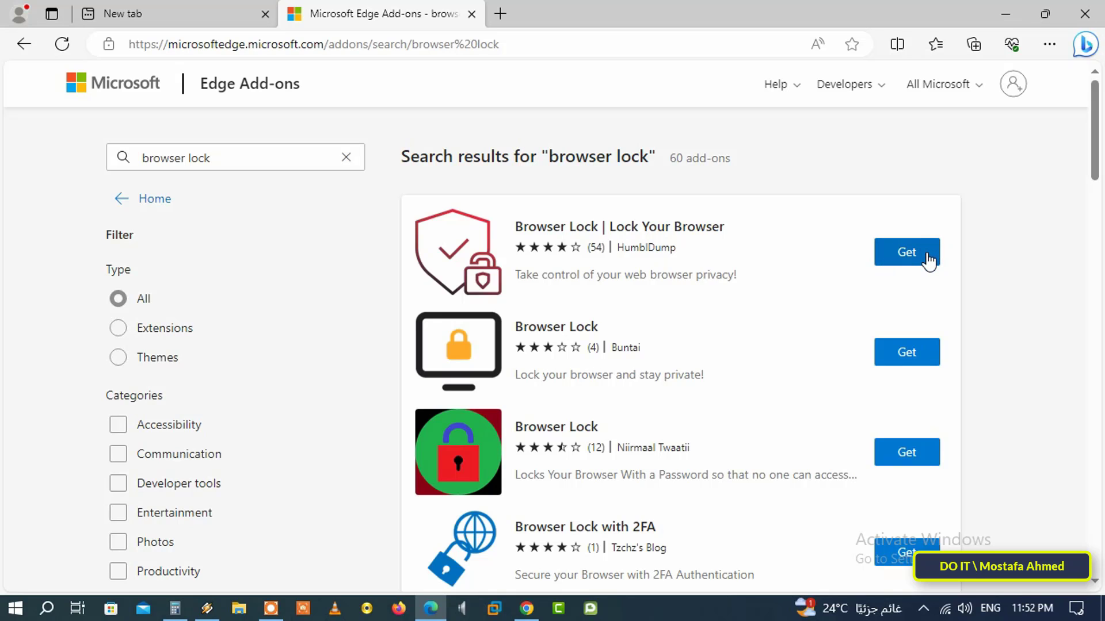
click(906, 252)
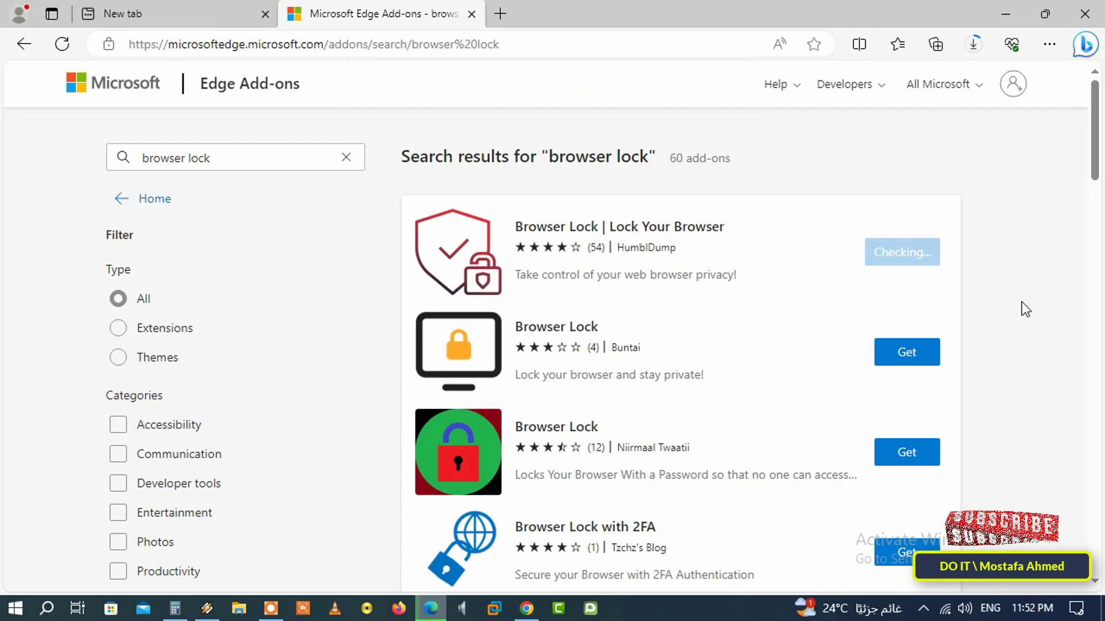
click(973, 45)
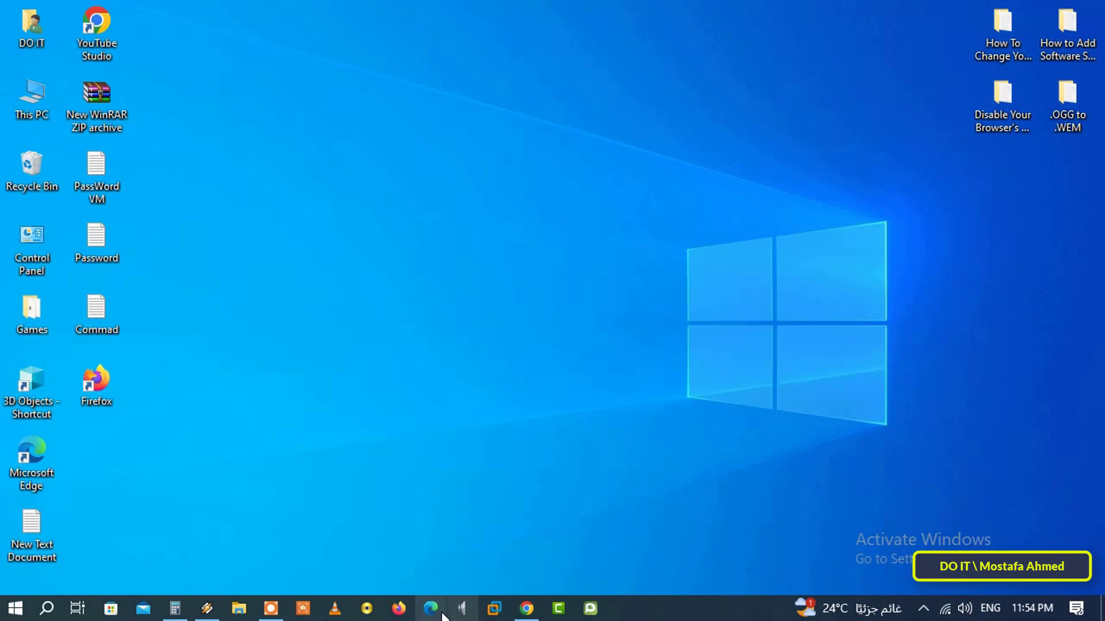
Reopen Edge and save a Browser Lock main password with a recovery email.
click(431, 608)
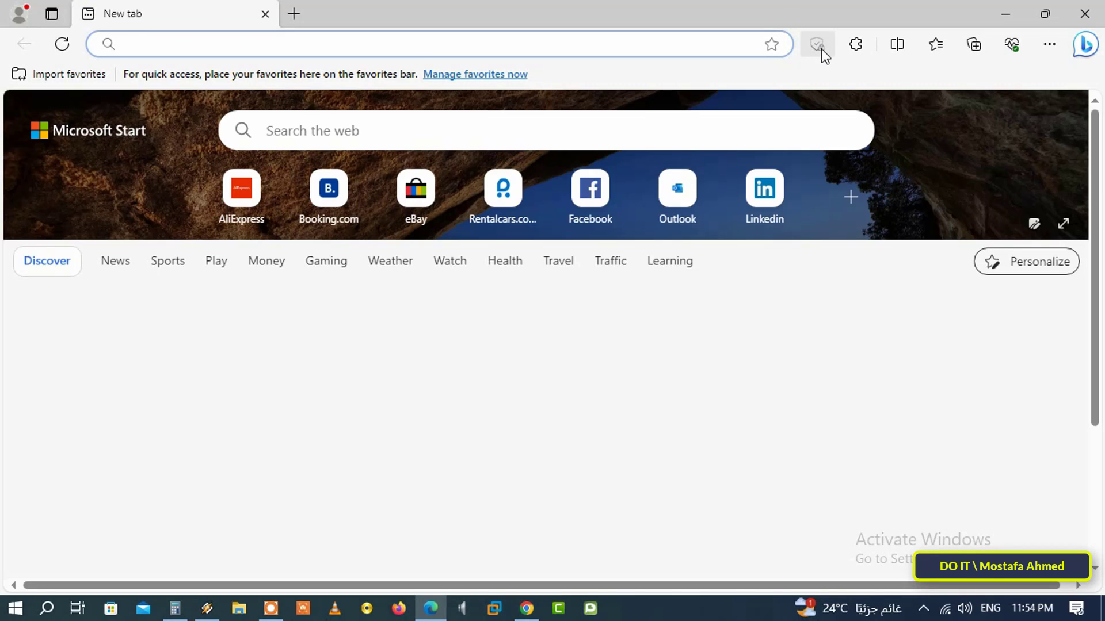
mouse_move(879, 142)
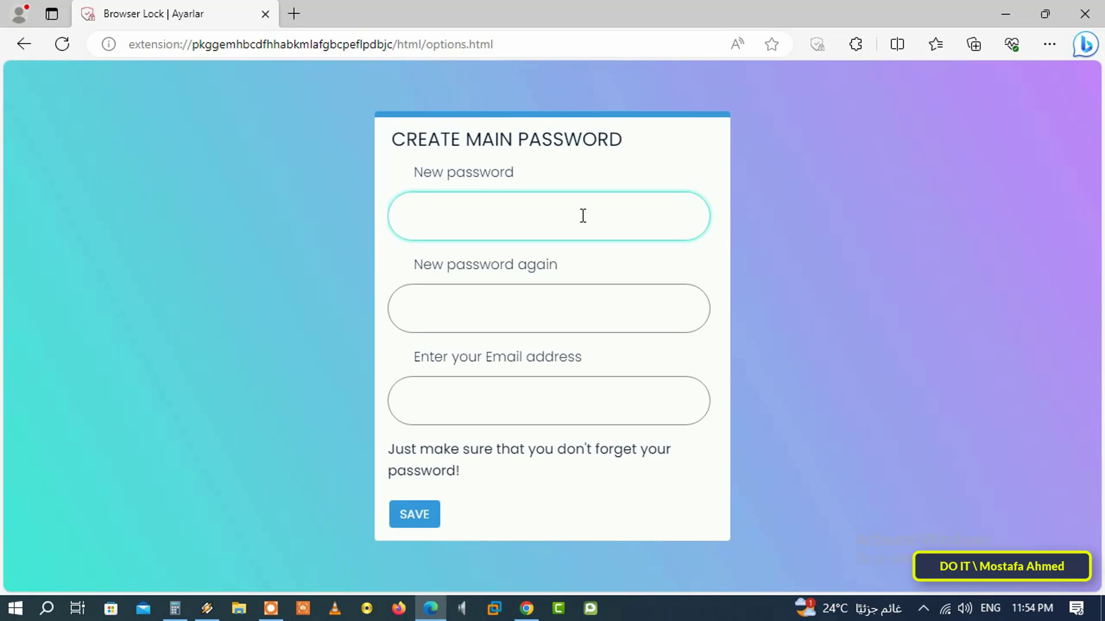
text(••••••)
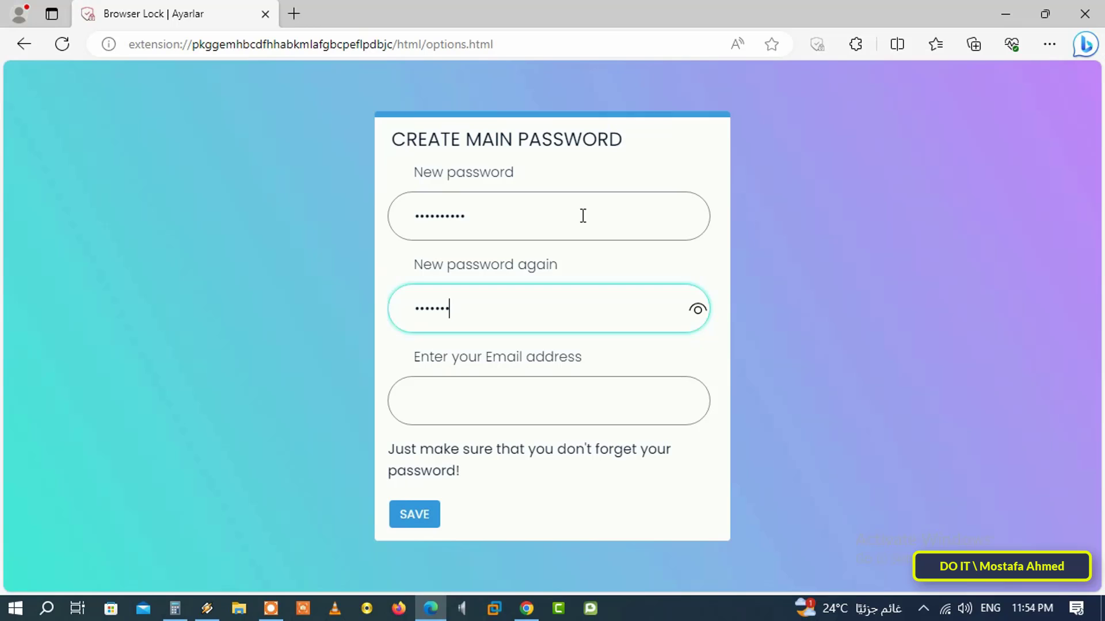
text(most)
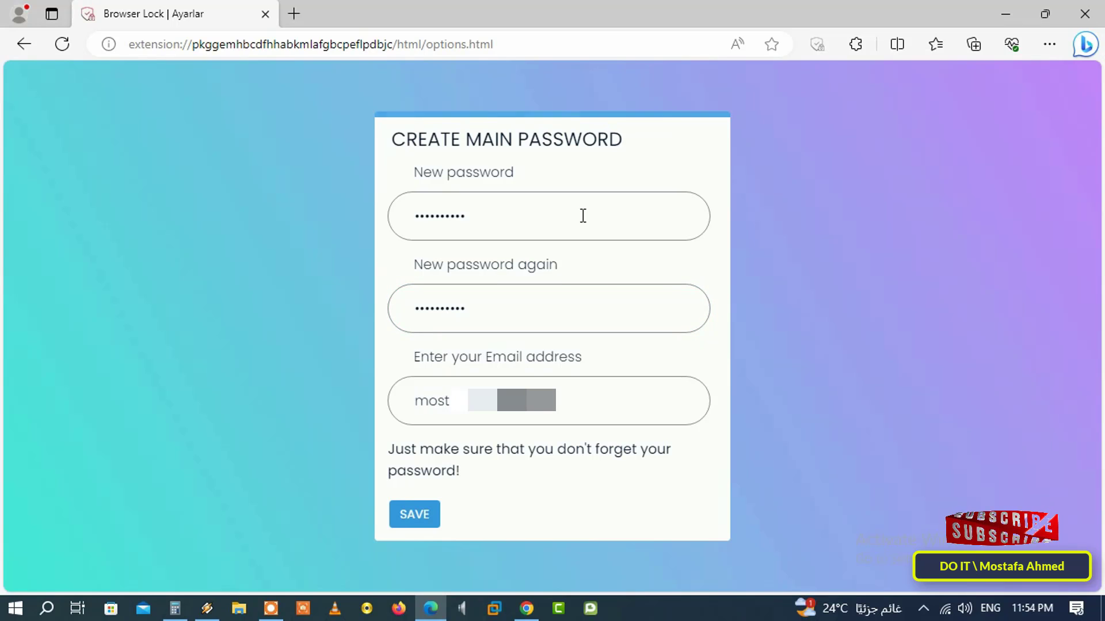
click(415, 514)
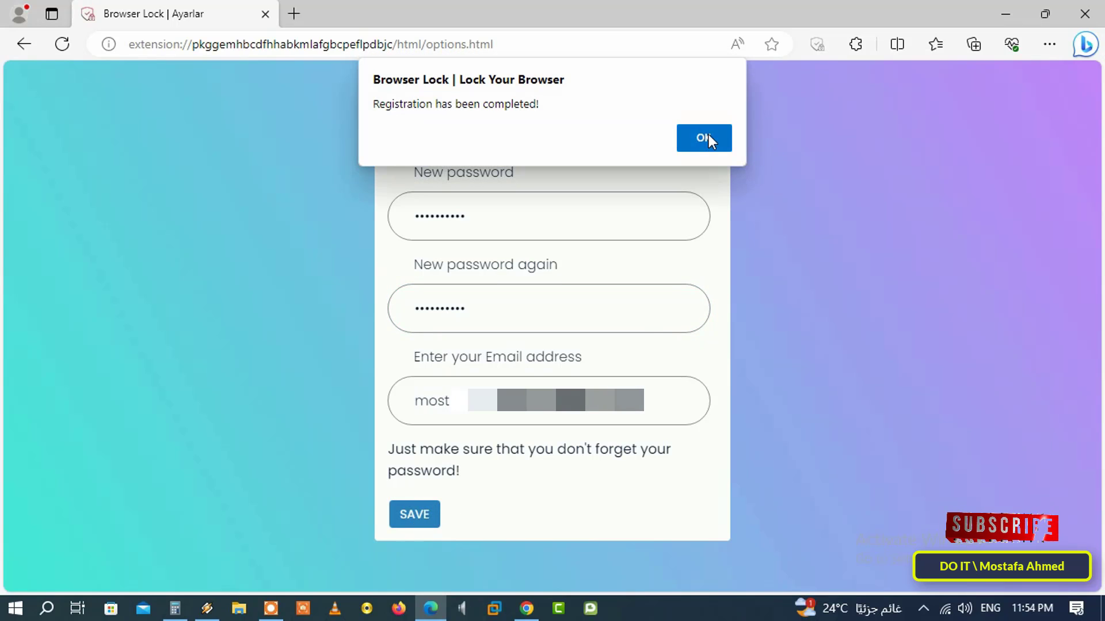
click(704, 139)
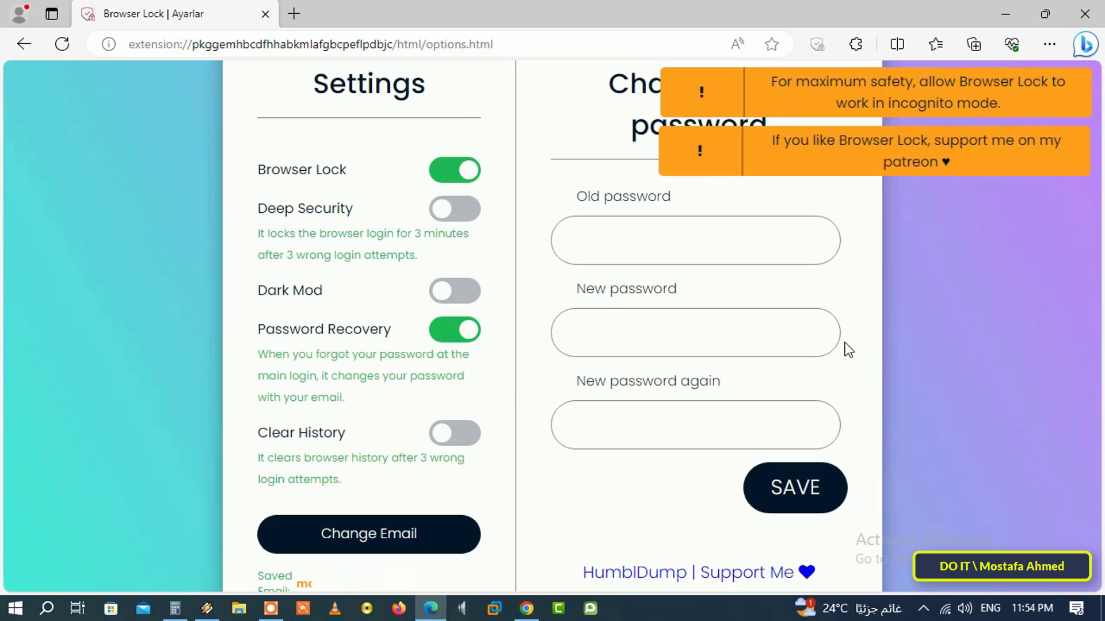
mouse_move(997, 374)
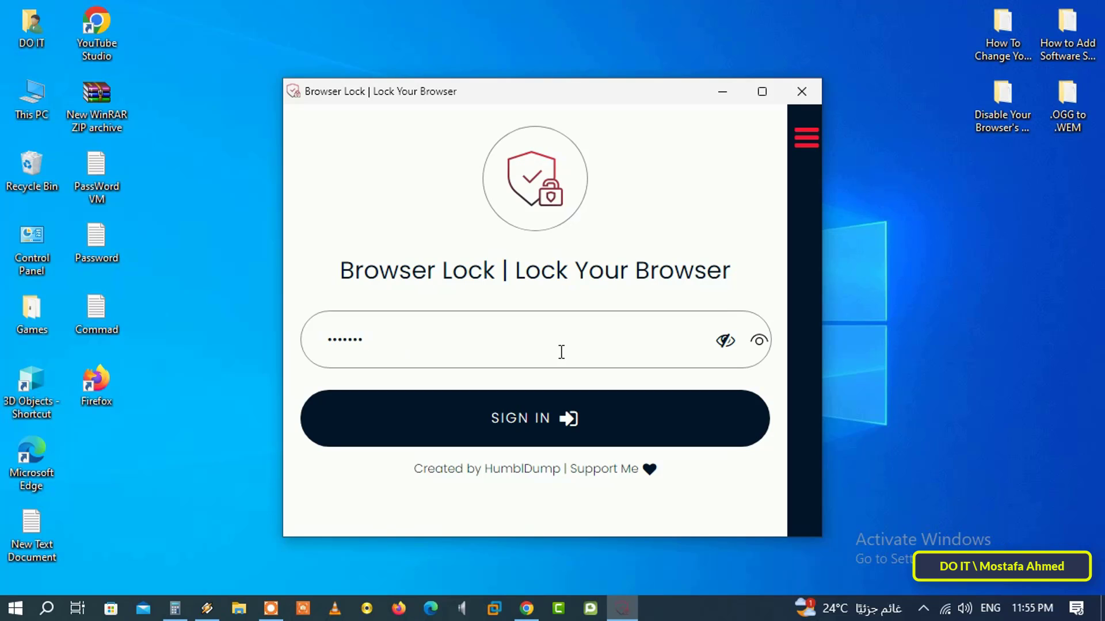
Enter the password in the Browser Lock window and sign in to unlock Edge.
text(••)
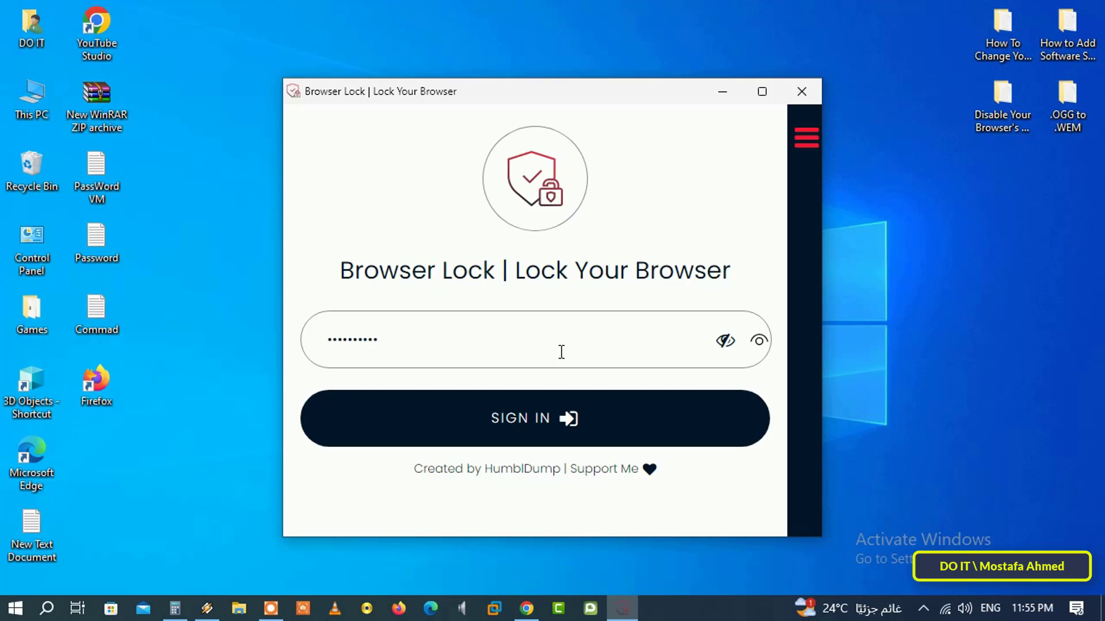
mouse_move(570, 422)
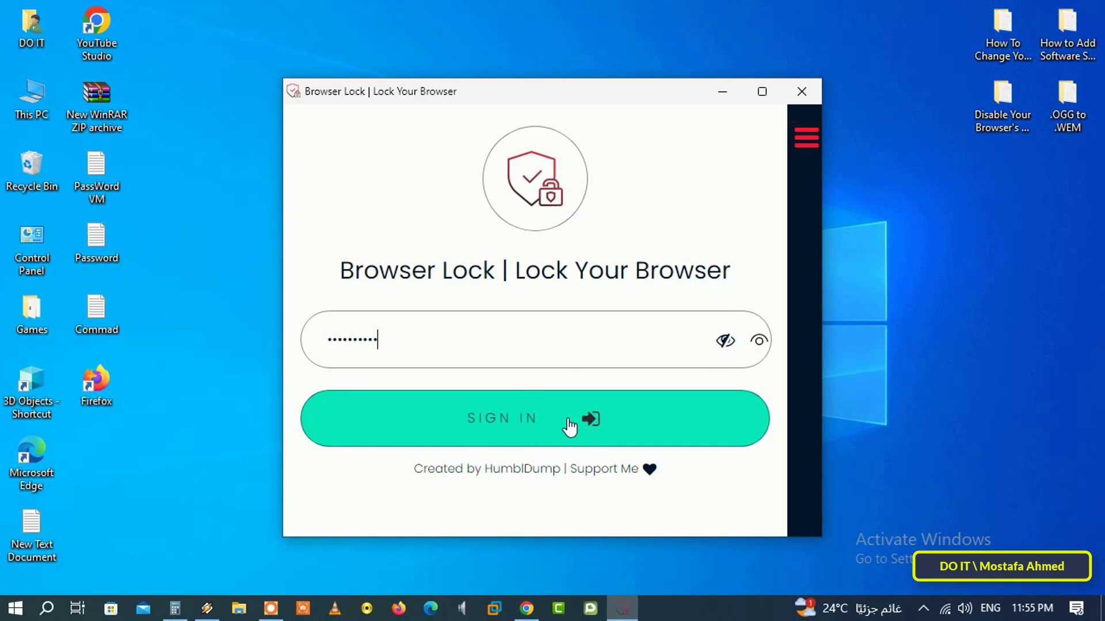
click(502, 418)
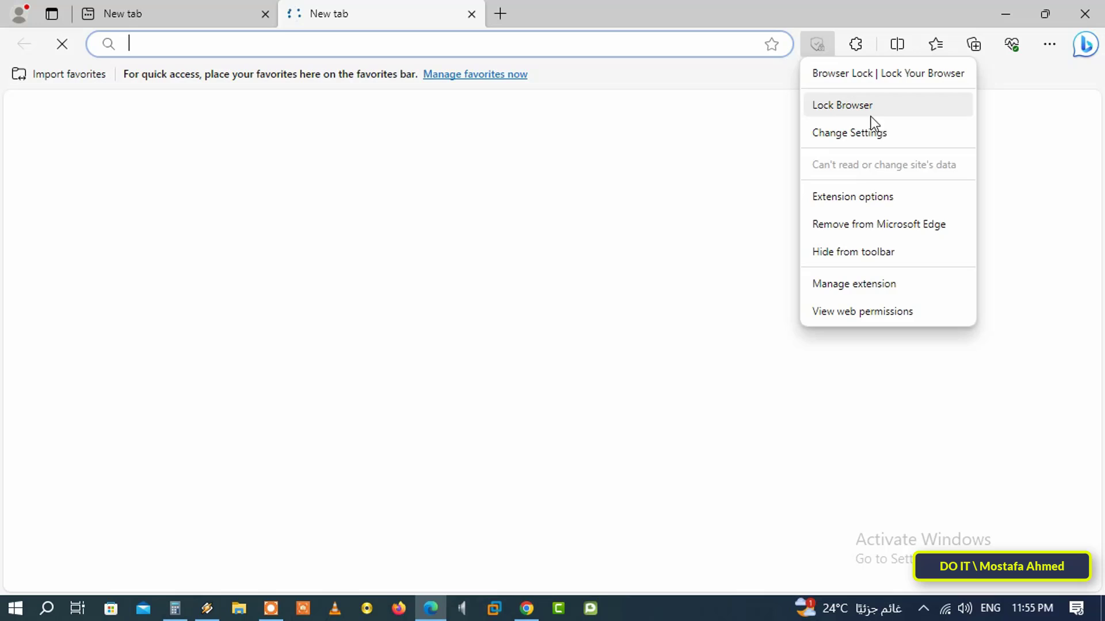
mouse_move(833, 140)
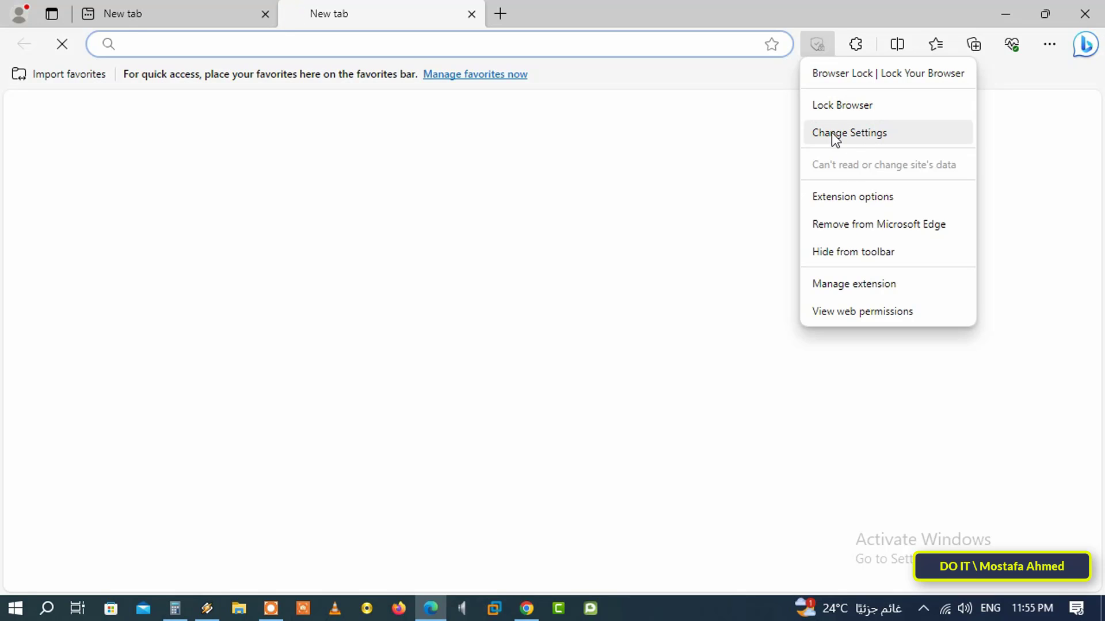
Log in to Browser Lock settings with the password and select the password-change fields.
click(848, 133)
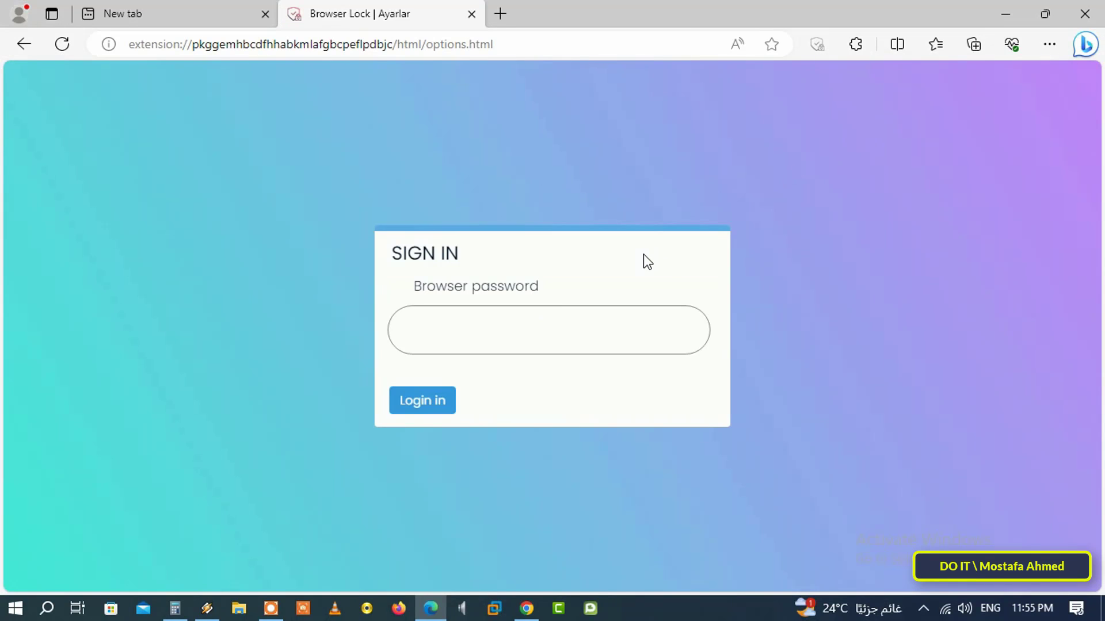
click(562, 336)
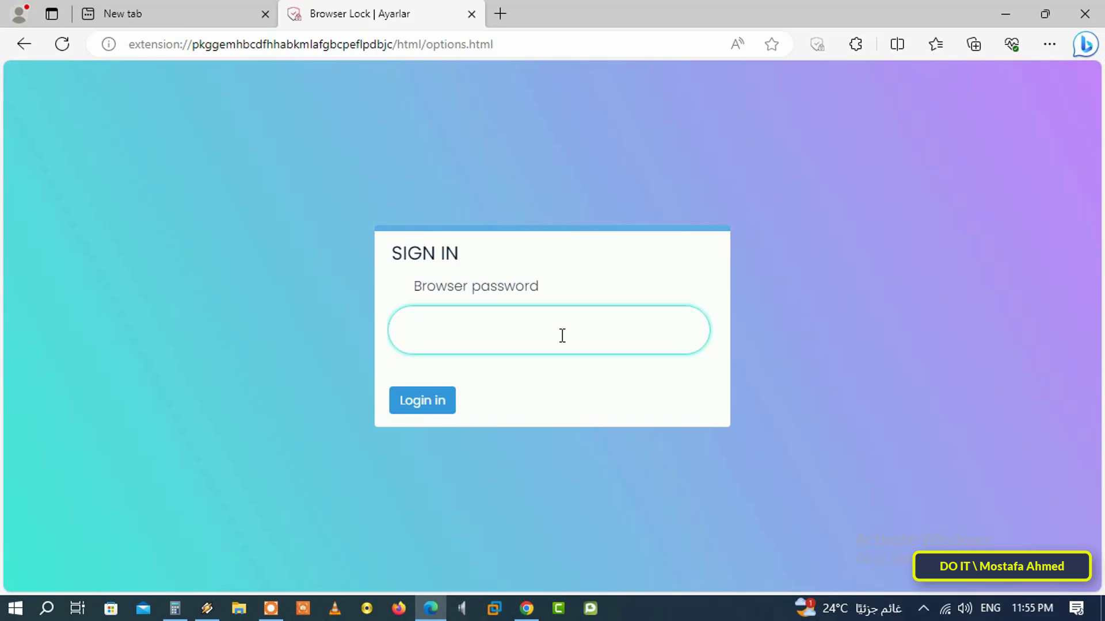
text(password)
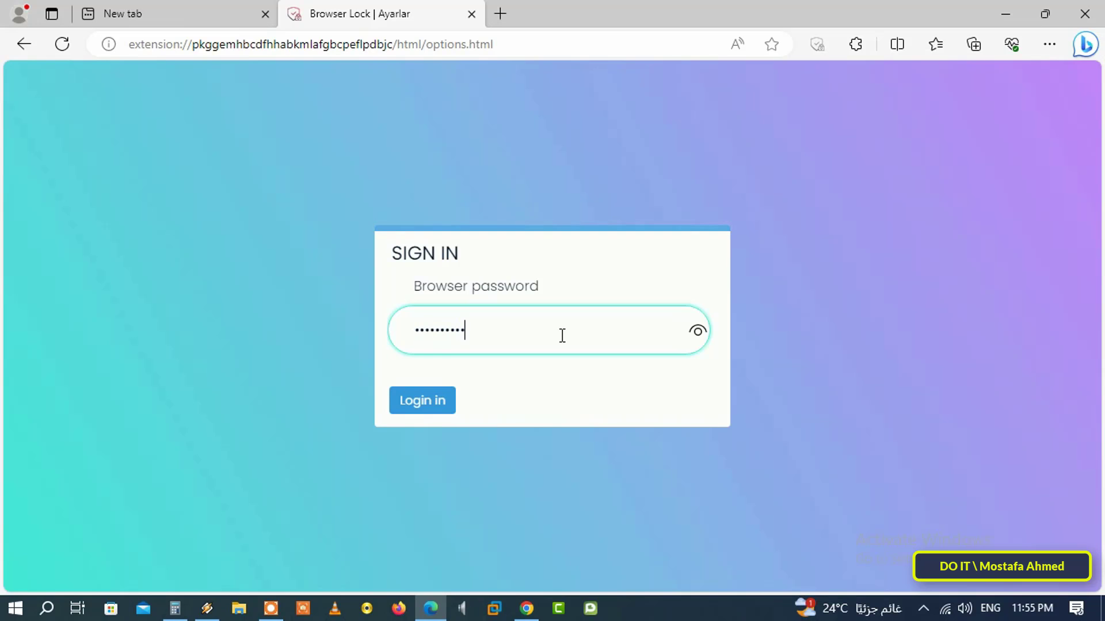
click(421, 400)
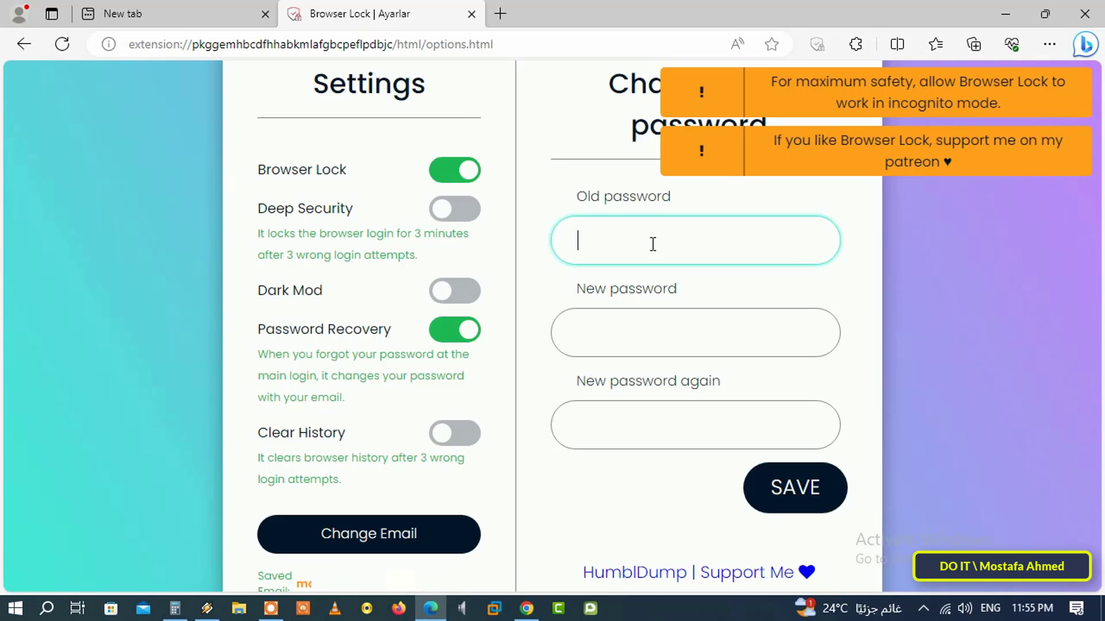
click(695, 424)
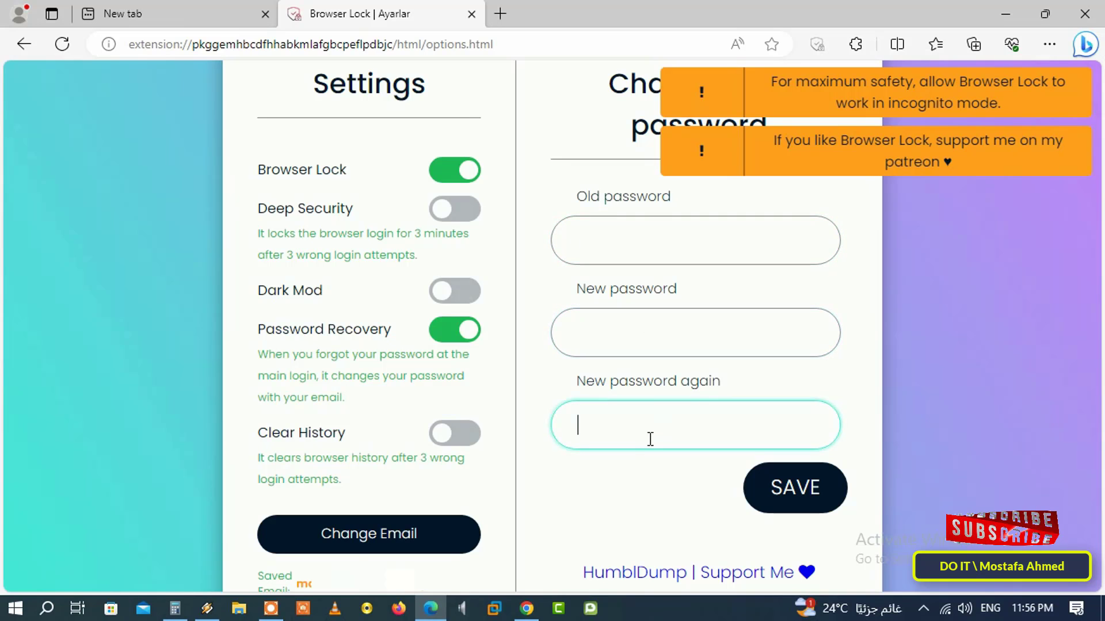
mouse_move(587, 546)
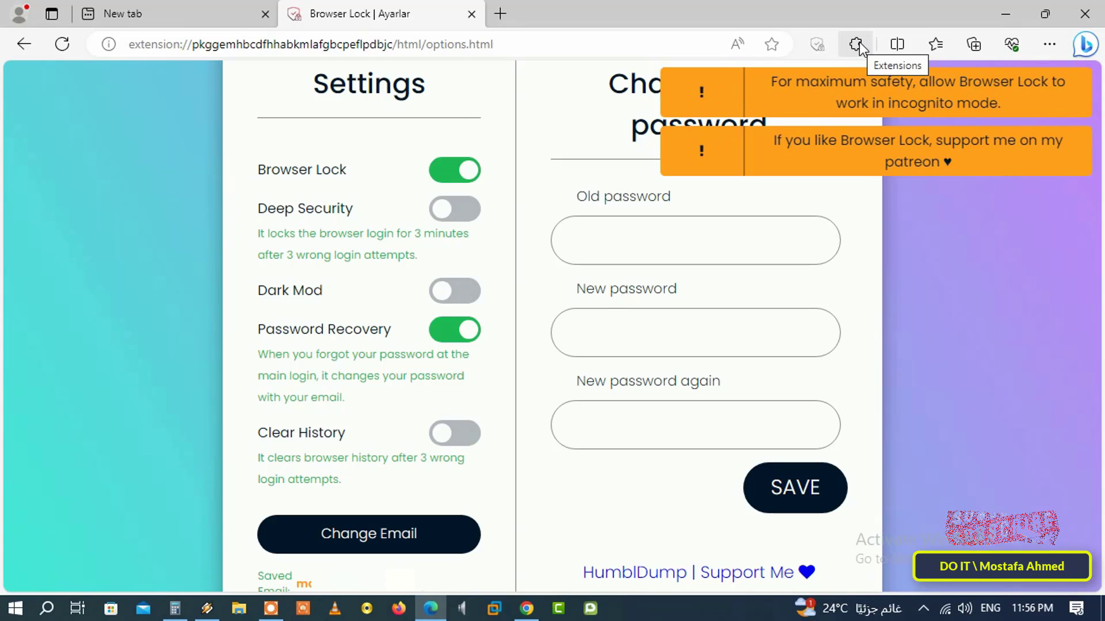
Remove Browser Lock from Microsoft Edge via its Extensions menu and confirm removal.
click(855, 43)
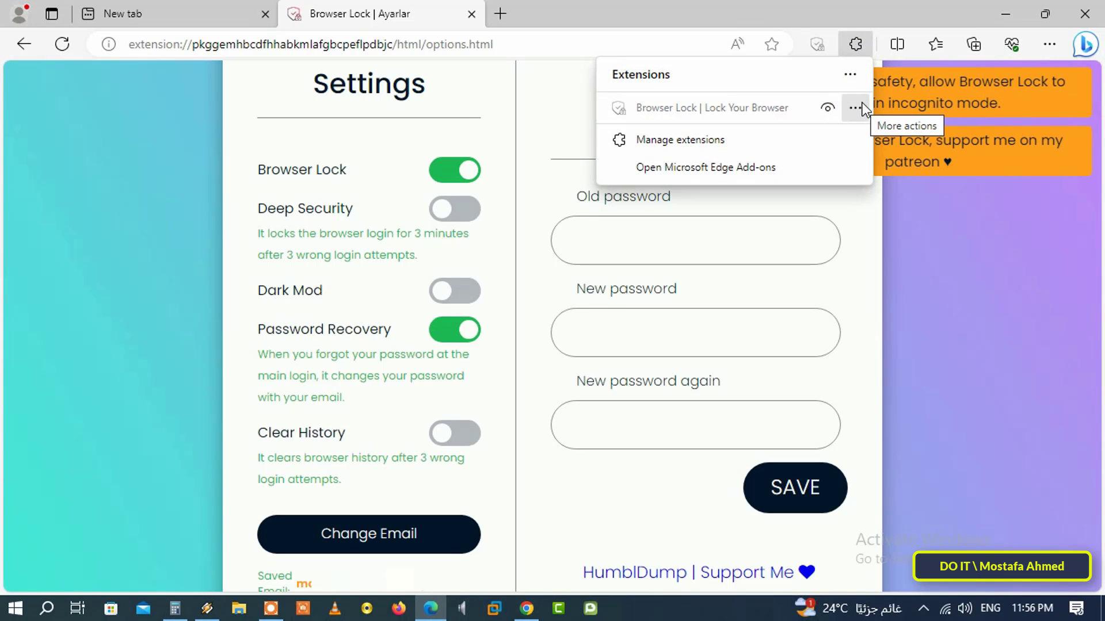
click(855, 107)
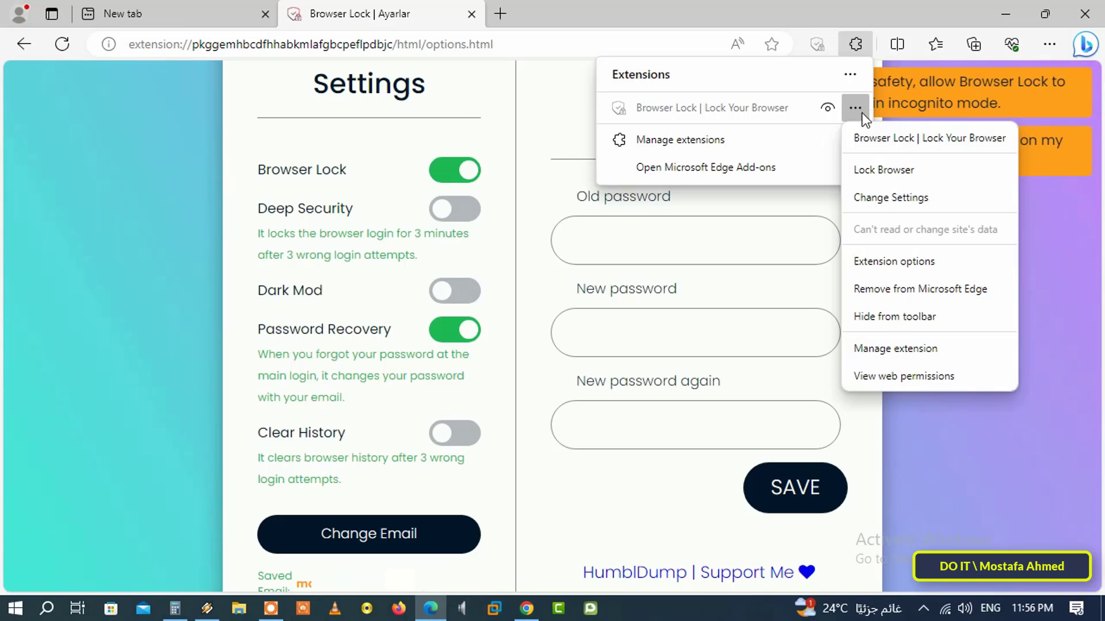
mouse_move(939, 294)
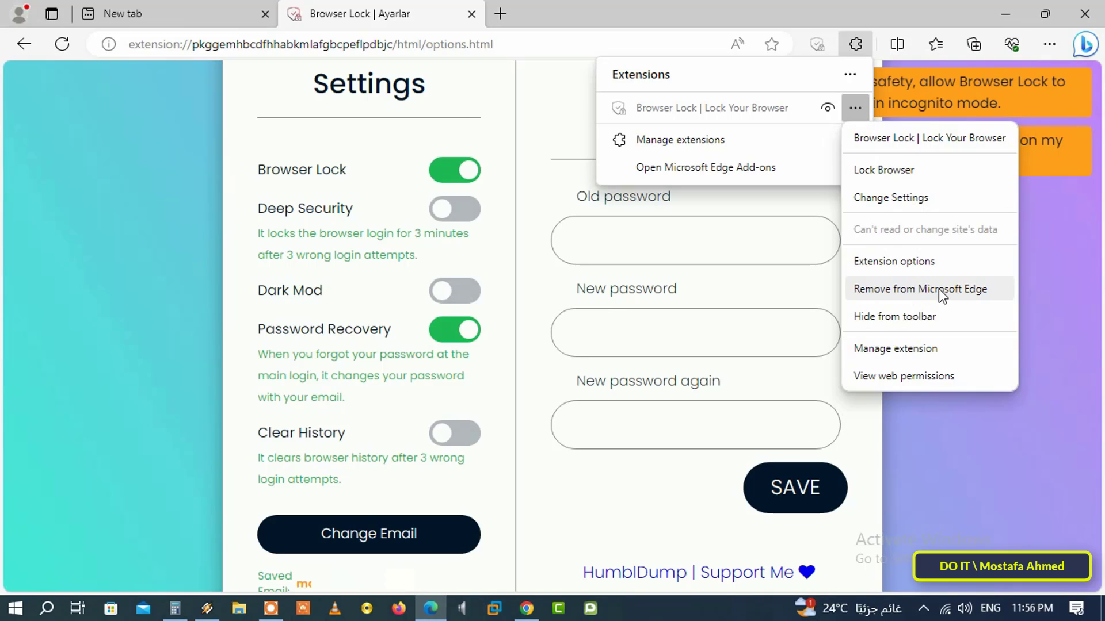
click(920, 289)
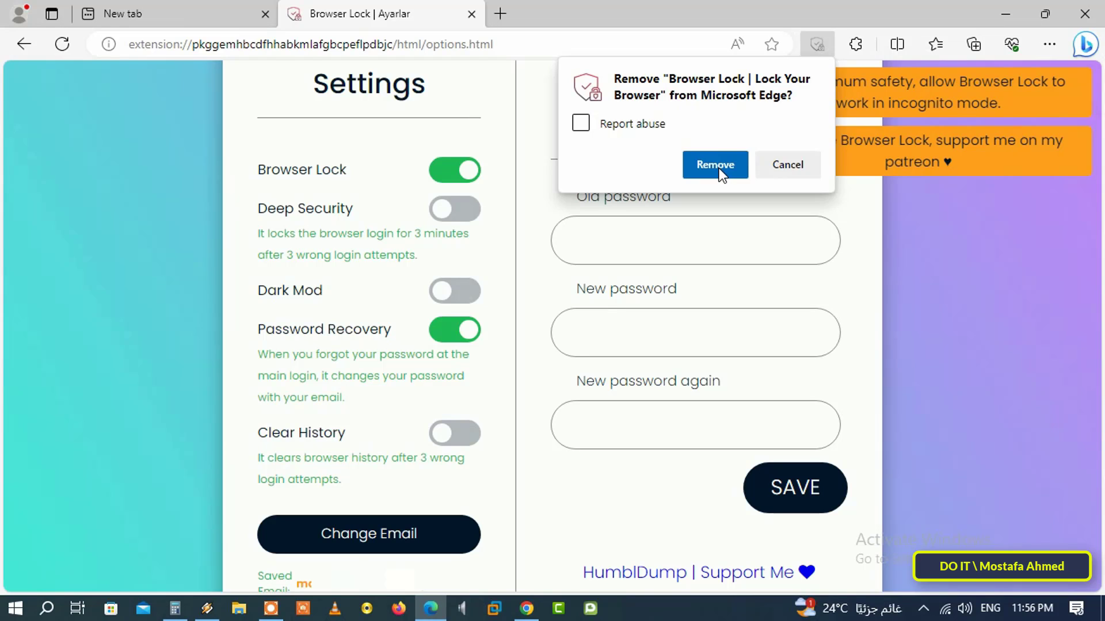
click(715, 164)
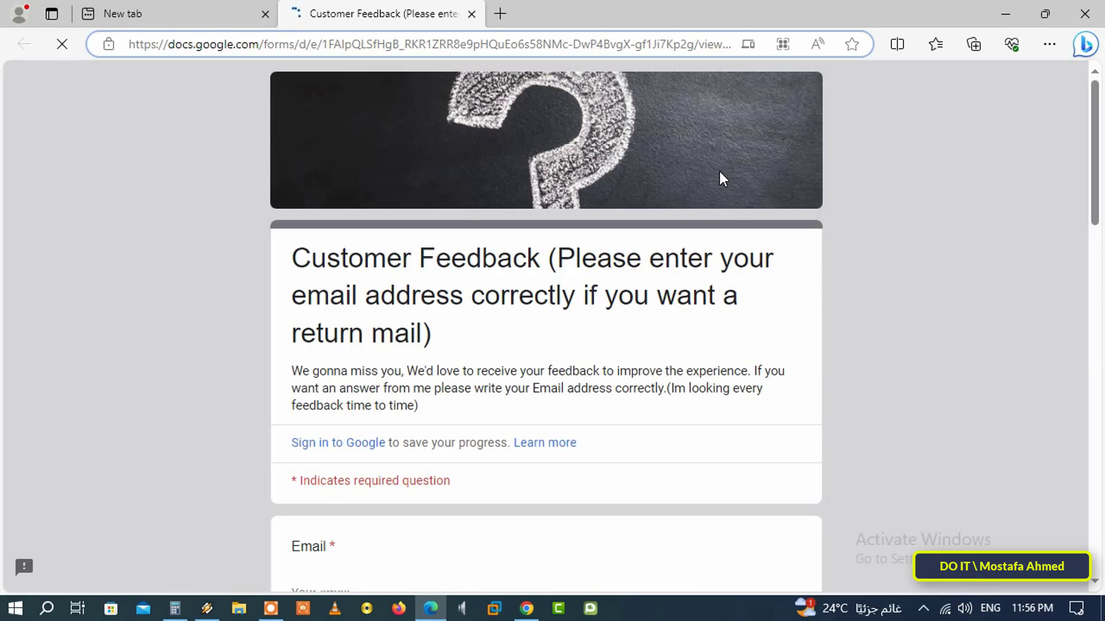